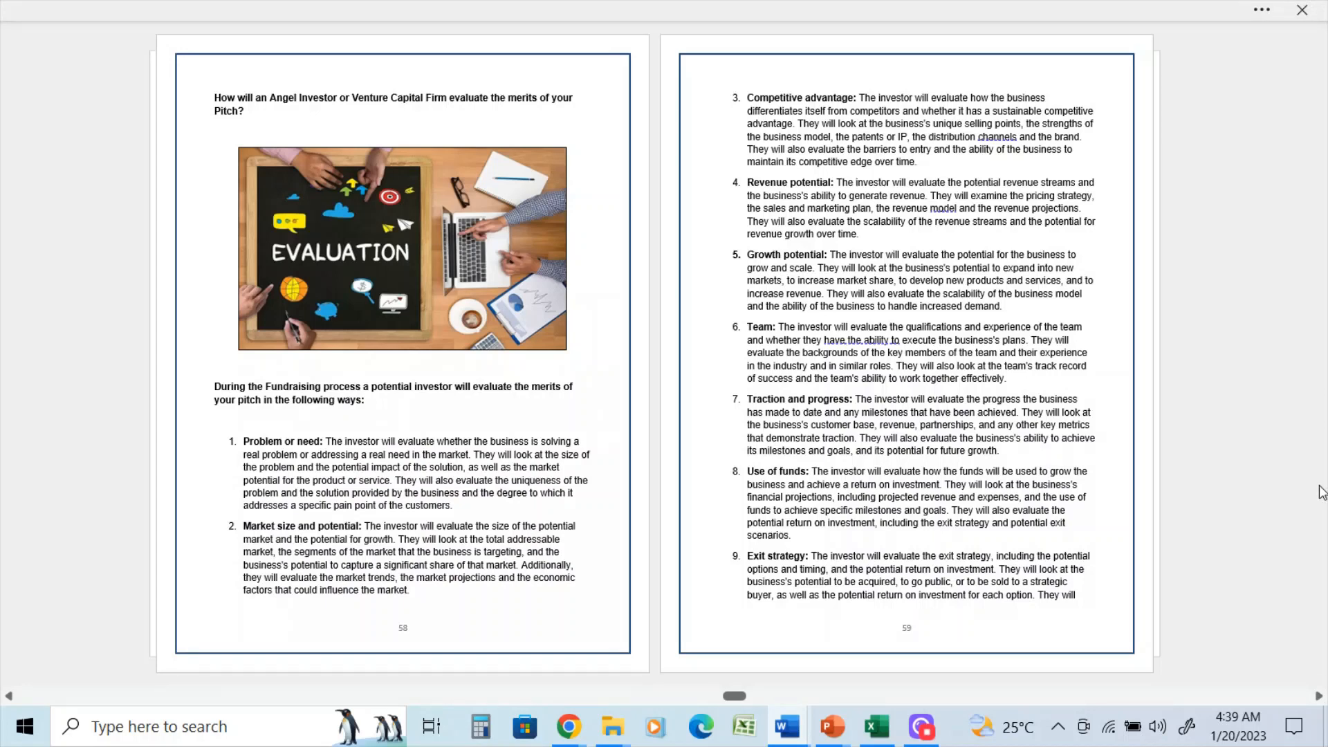
pyautogui.moveTo(1302, 475)
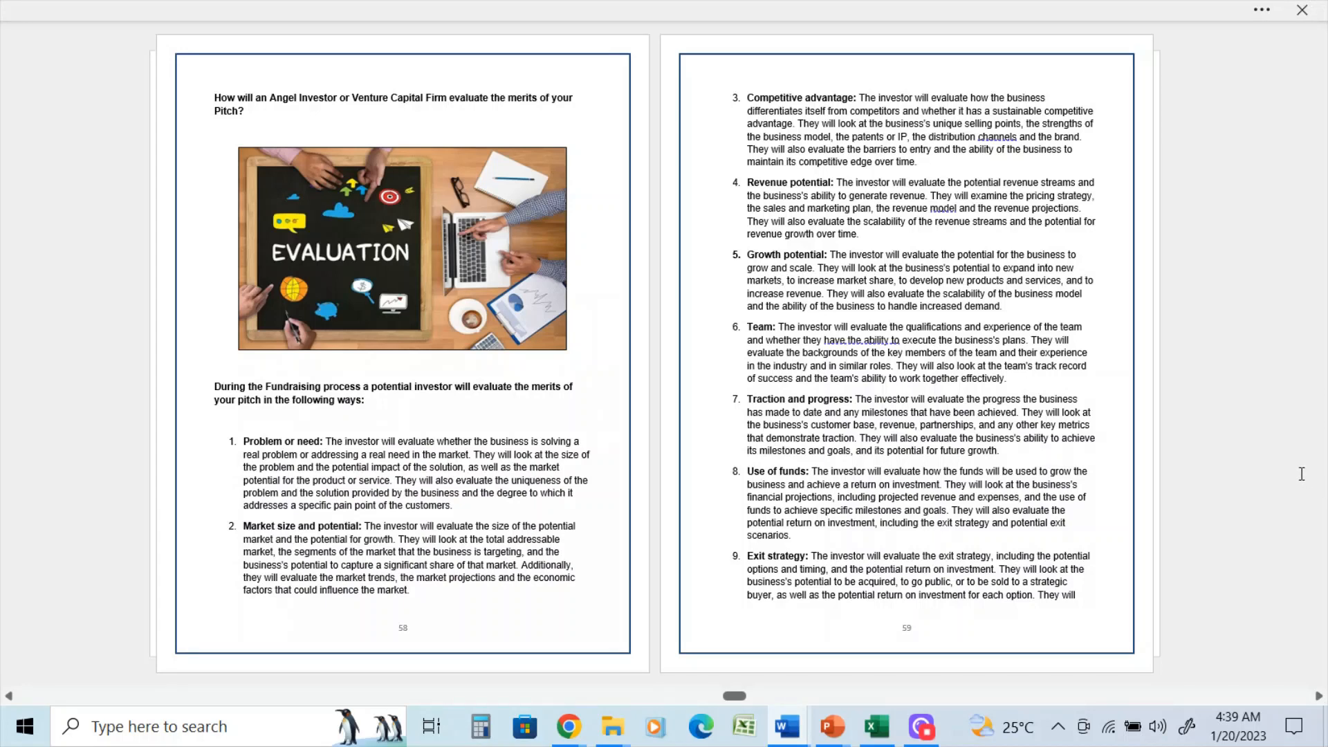
pyautogui.moveTo(463, 412)
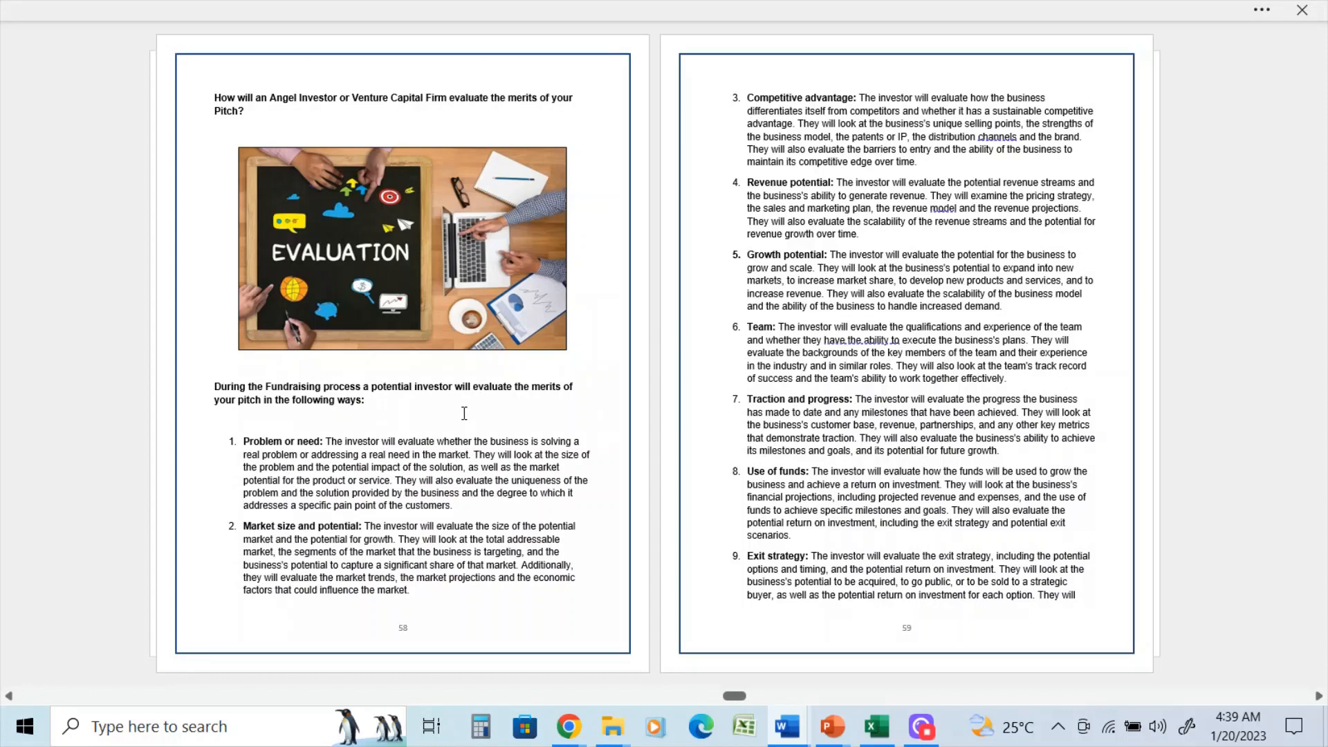
pyautogui.moveTo(527, 400)
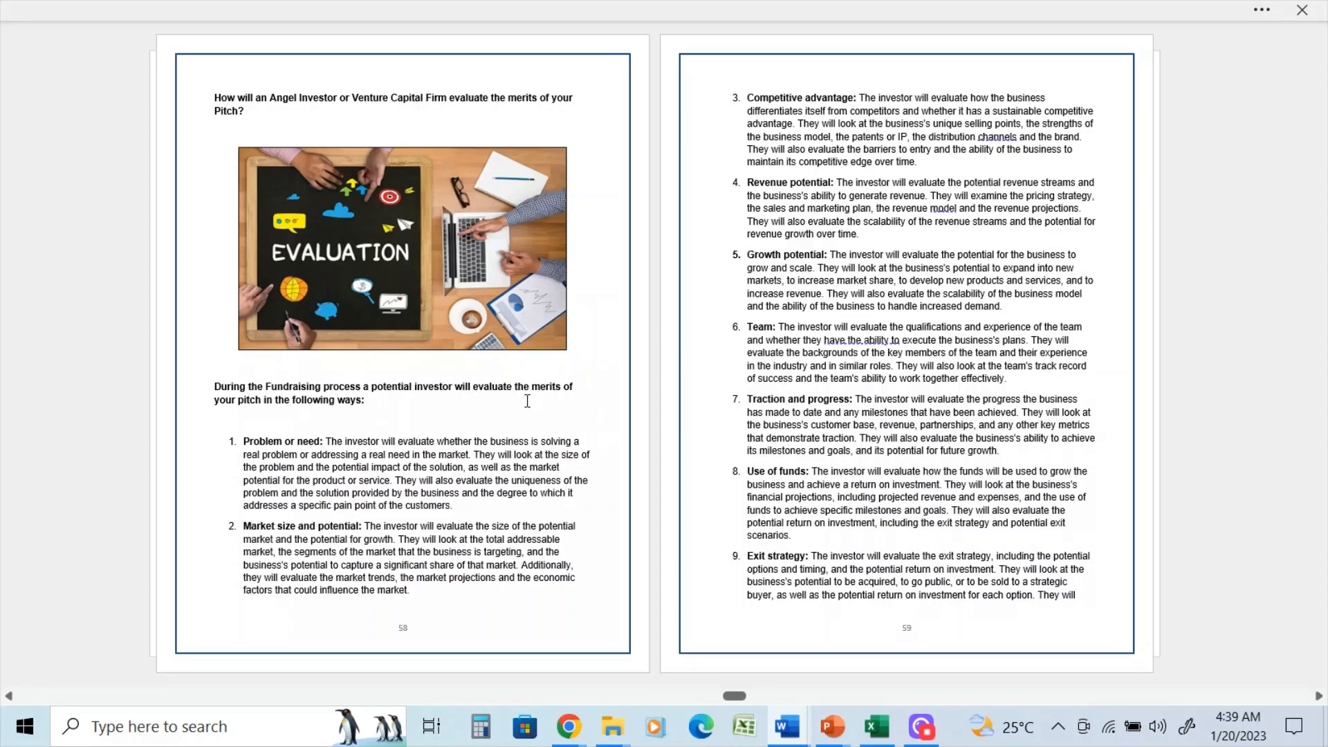
pyautogui.moveTo(604, 390)
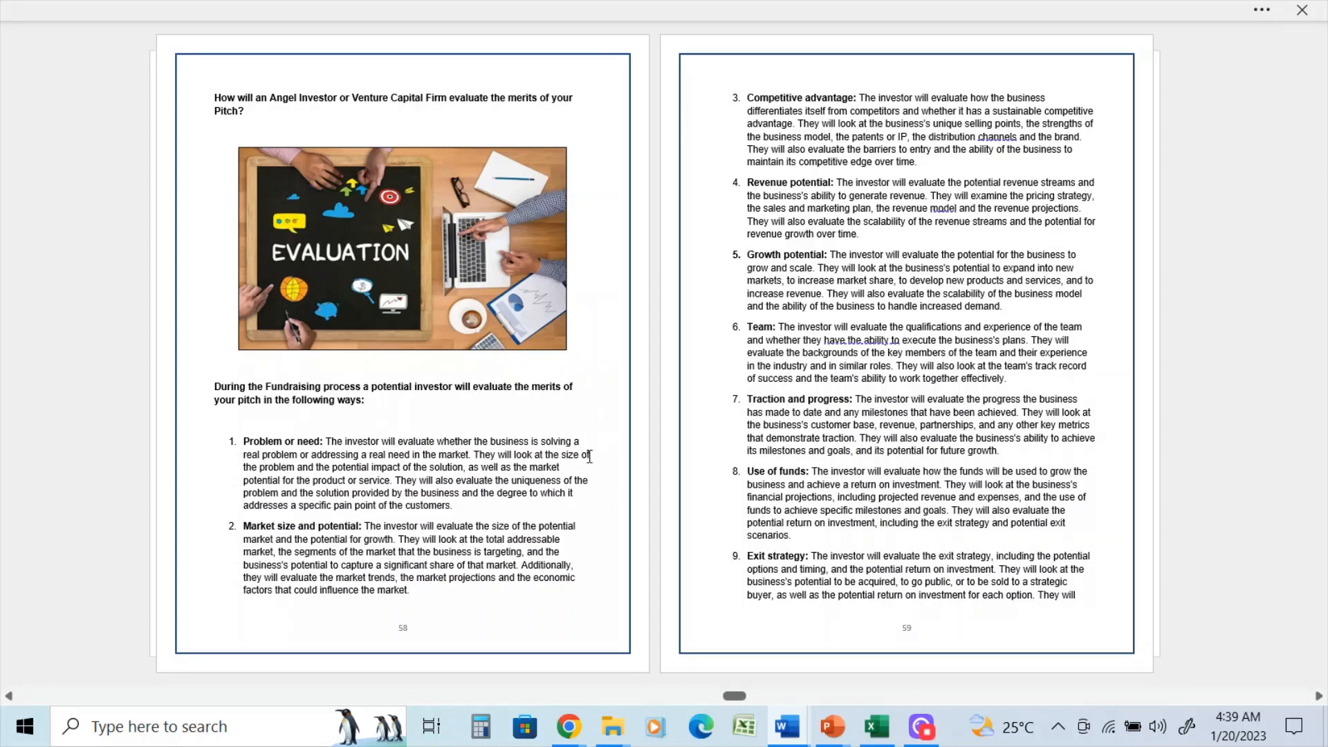
pyautogui.moveTo(566, 456)
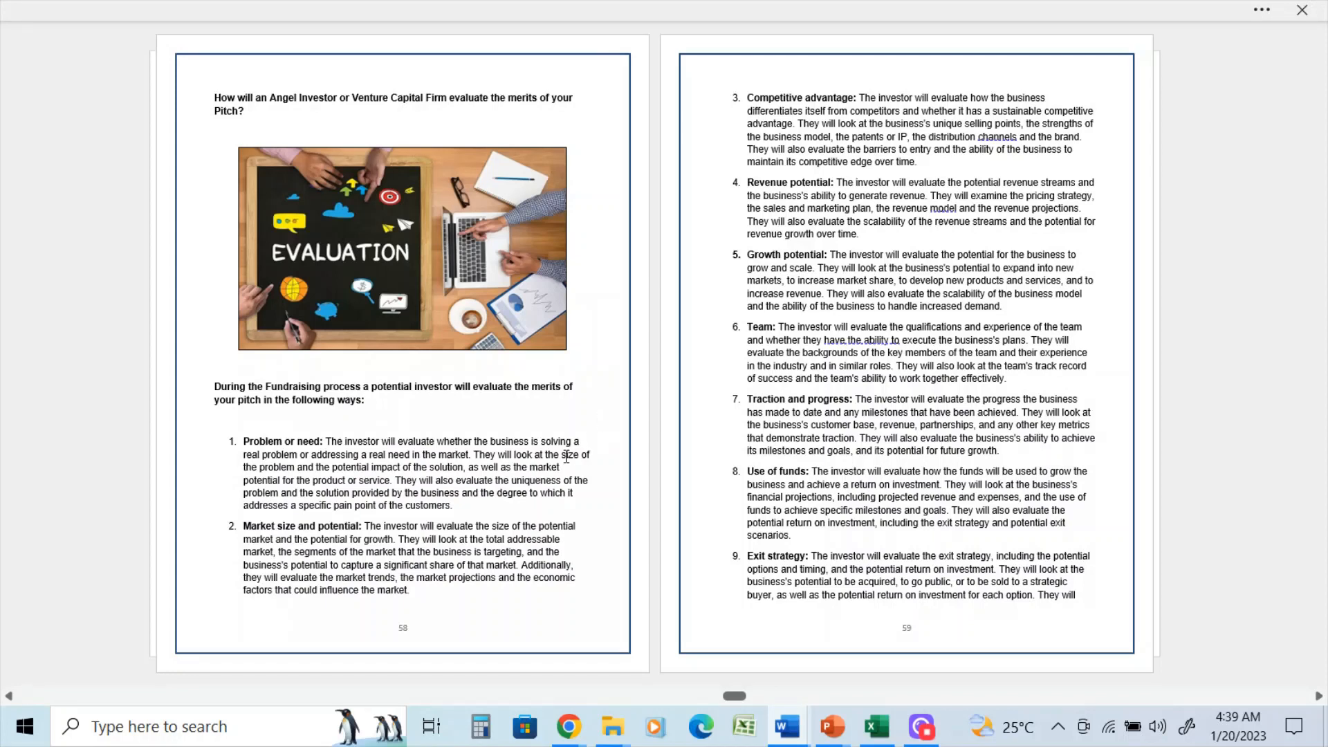
pyautogui.moveTo(503, 449)
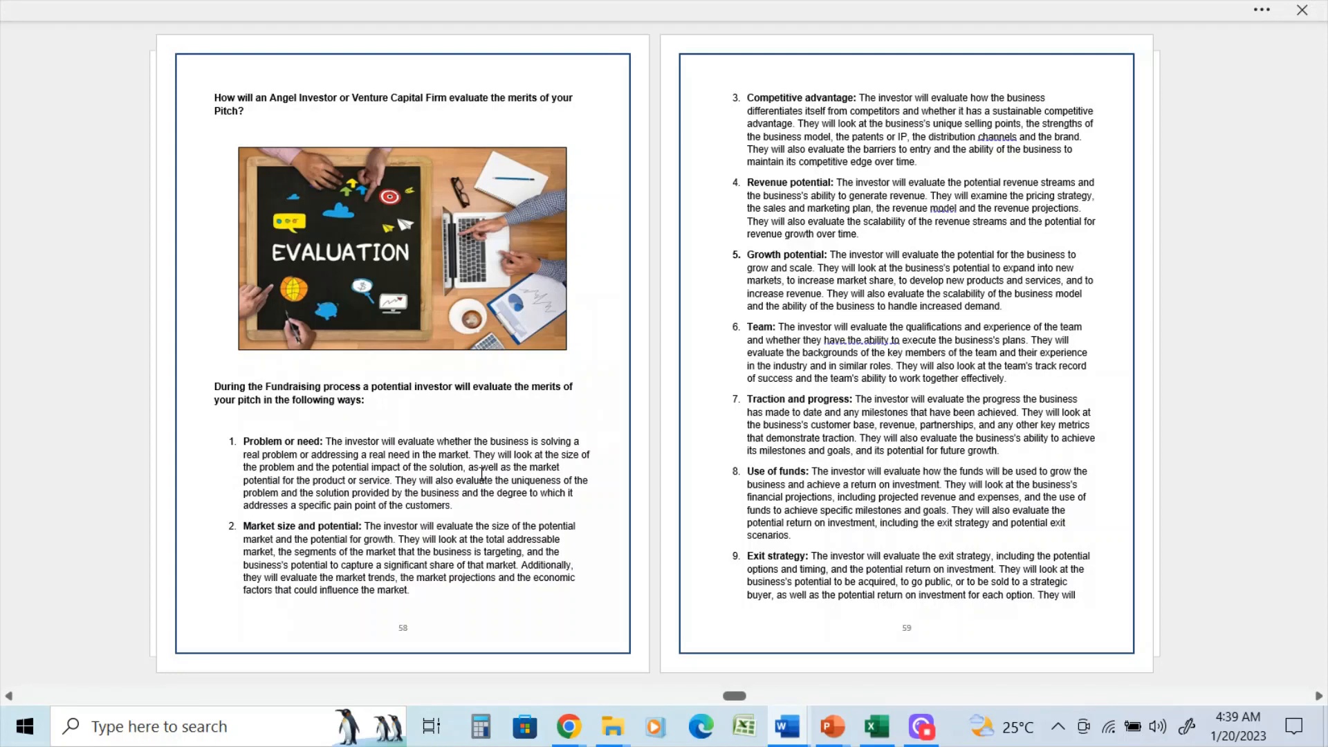
pyautogui.moveTo(497, 483)
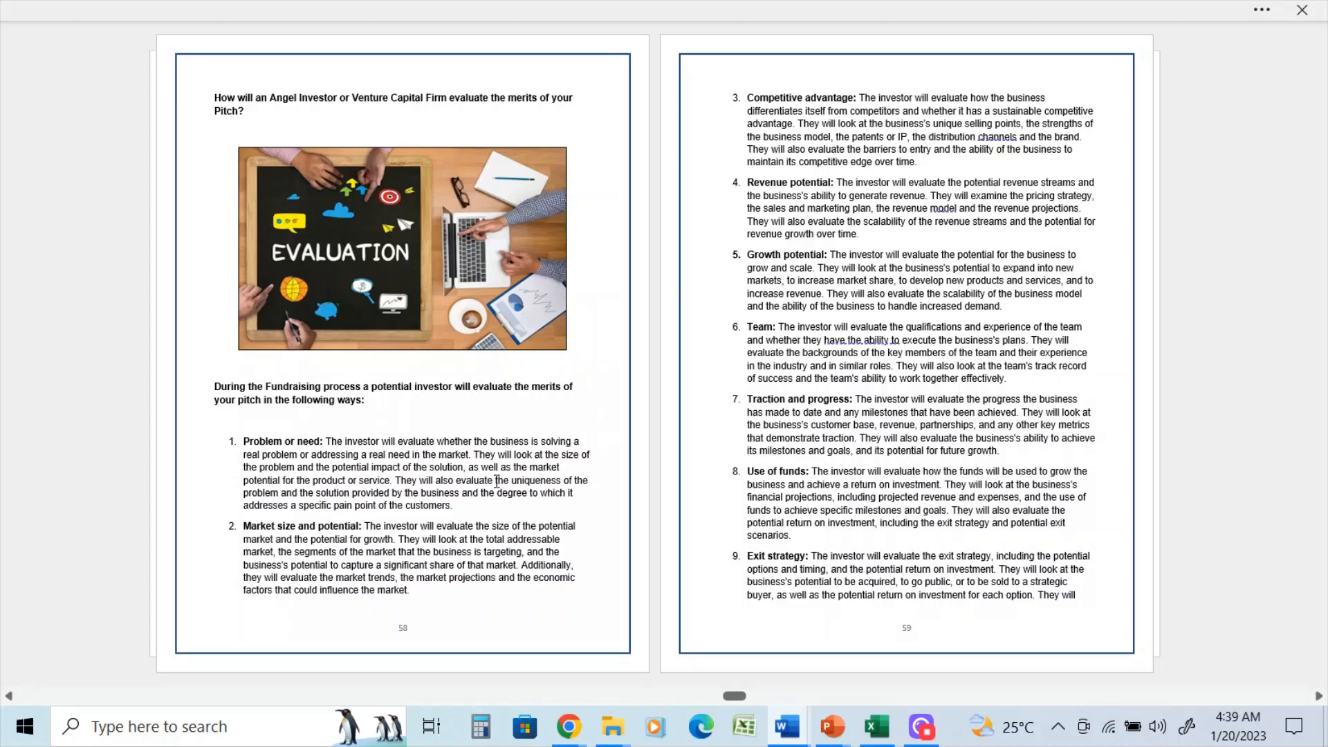
pyautogui.moveTo(513, 498)
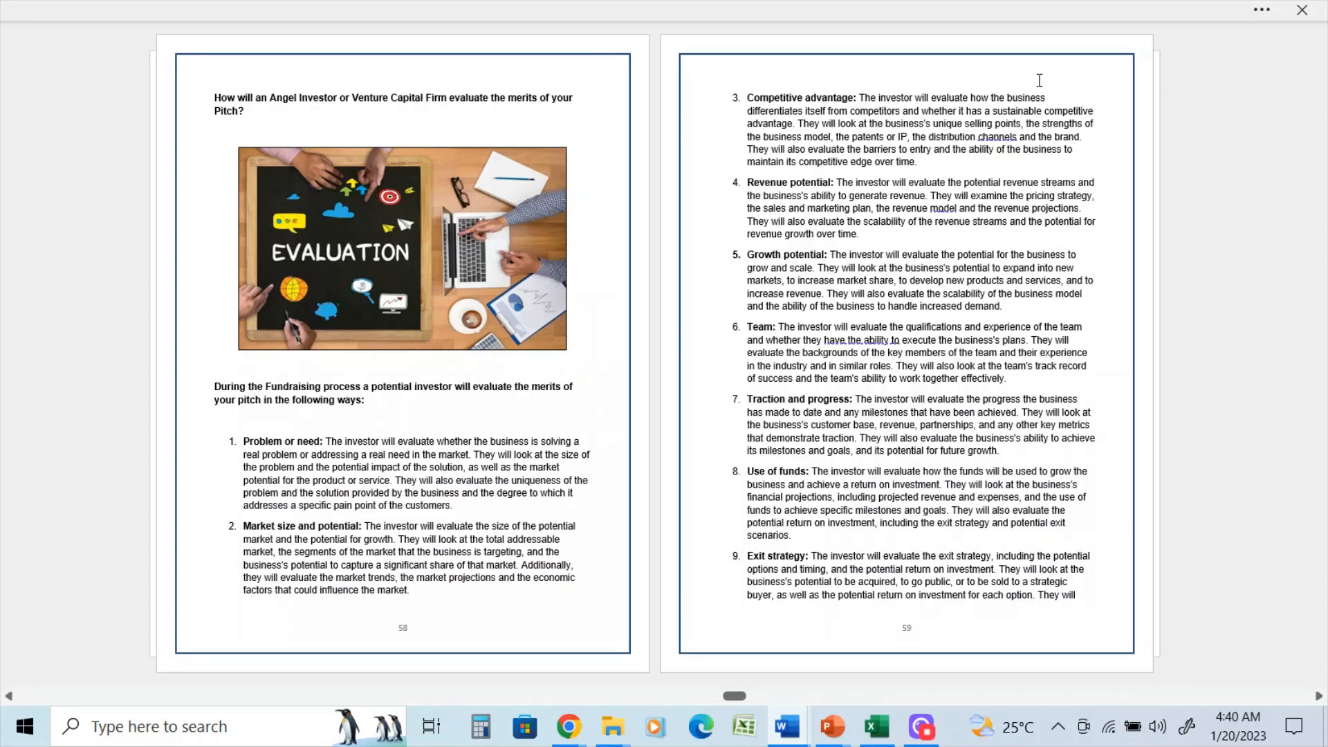
pyautogui.moveTo(1224, 272)
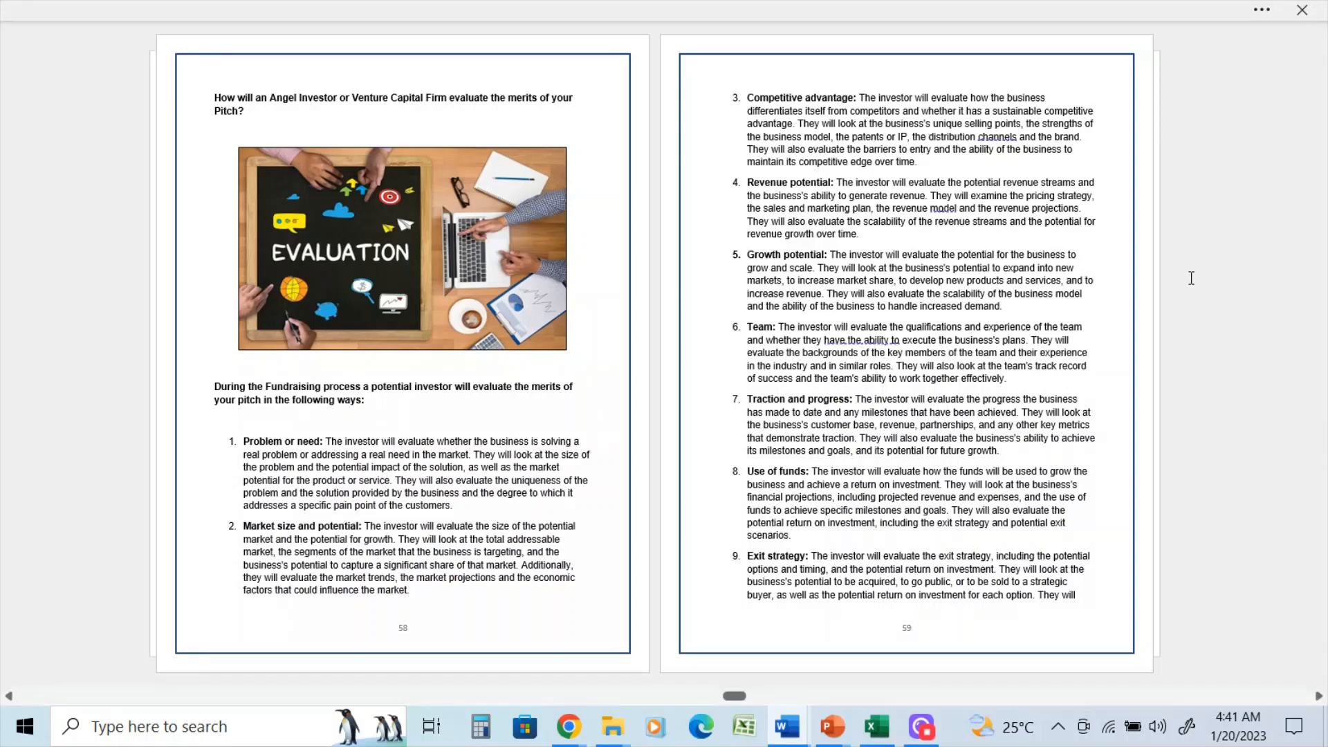
pyautogui.moveTo(1116, 245)
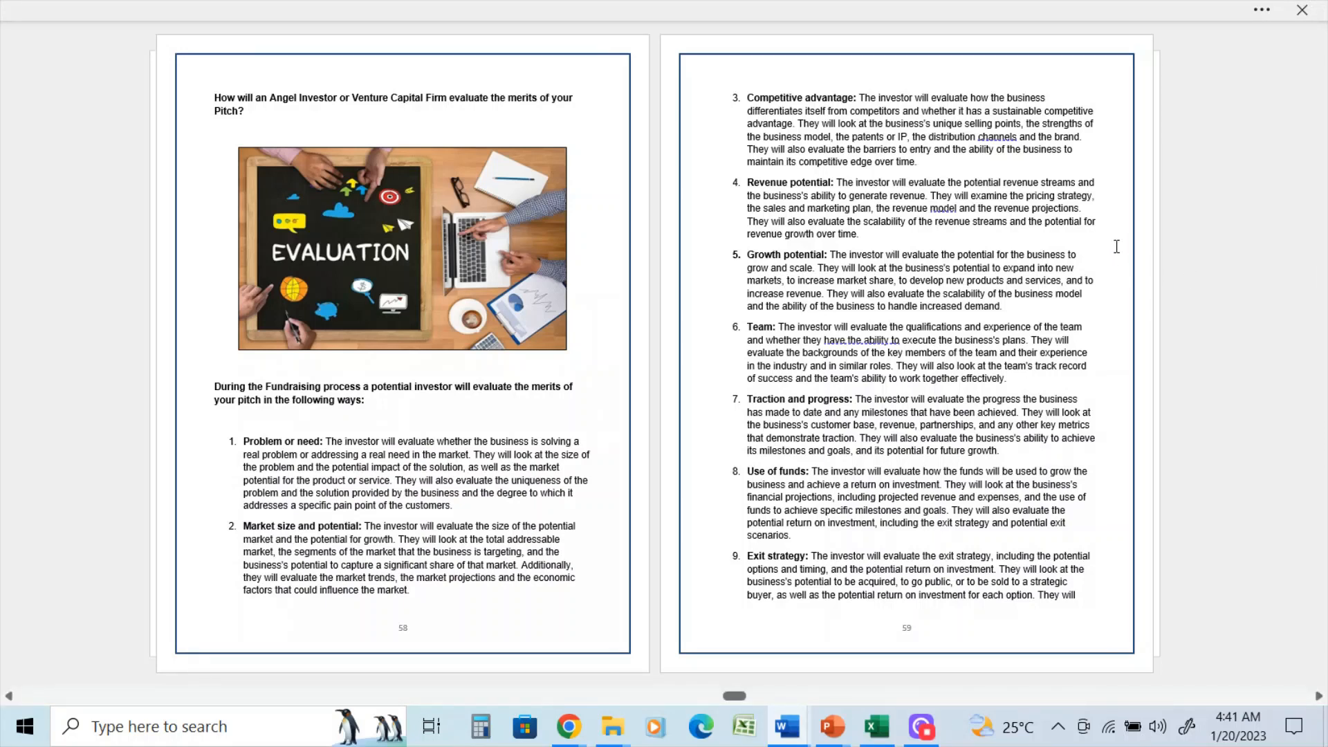
pyautogui.moveTo(1125, 215)
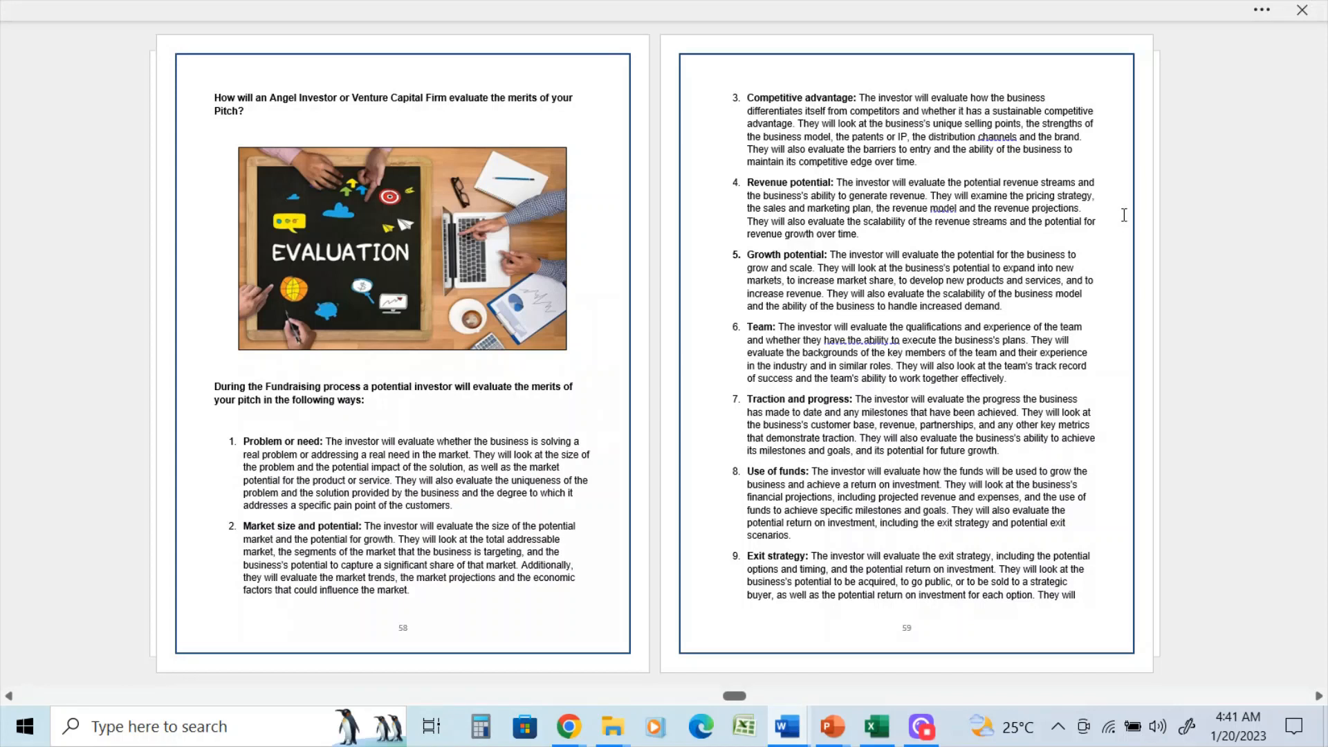
pyautogui.moveTo(1114, 208)
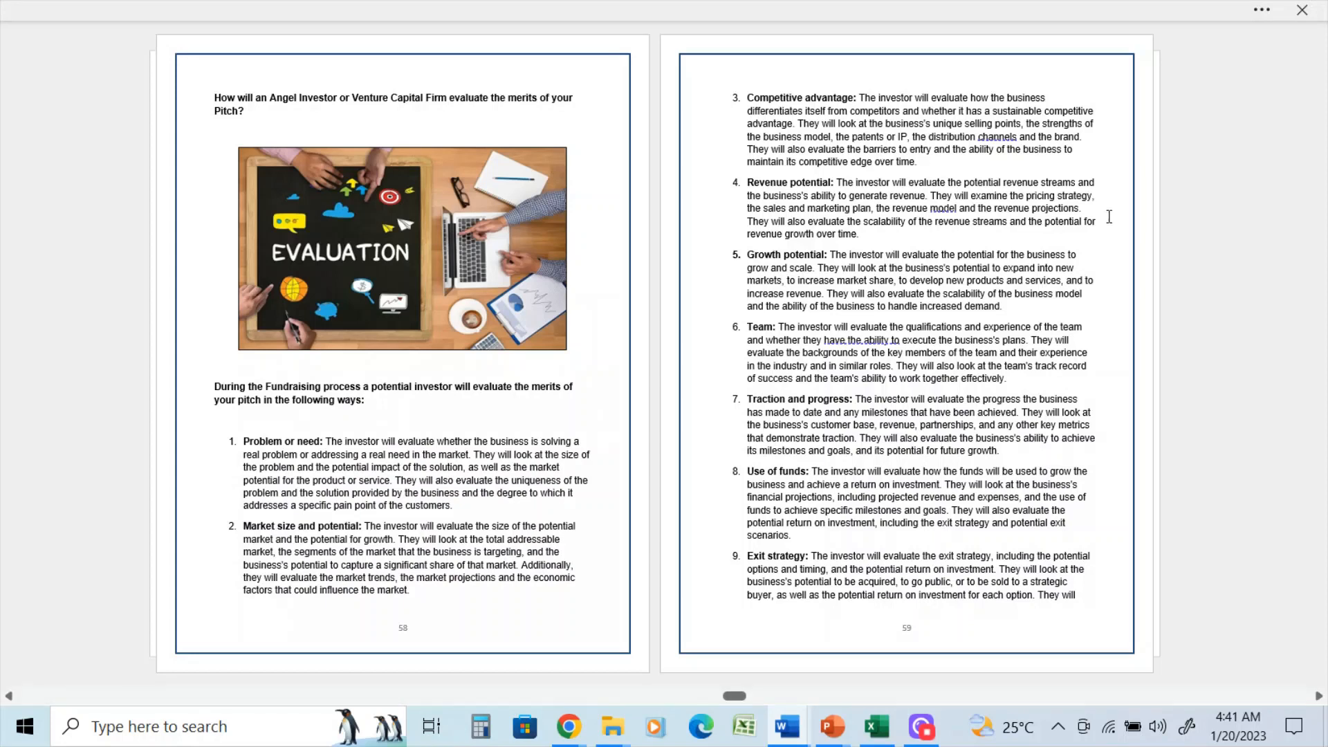
pyautogui.moveTo(1100, 226)
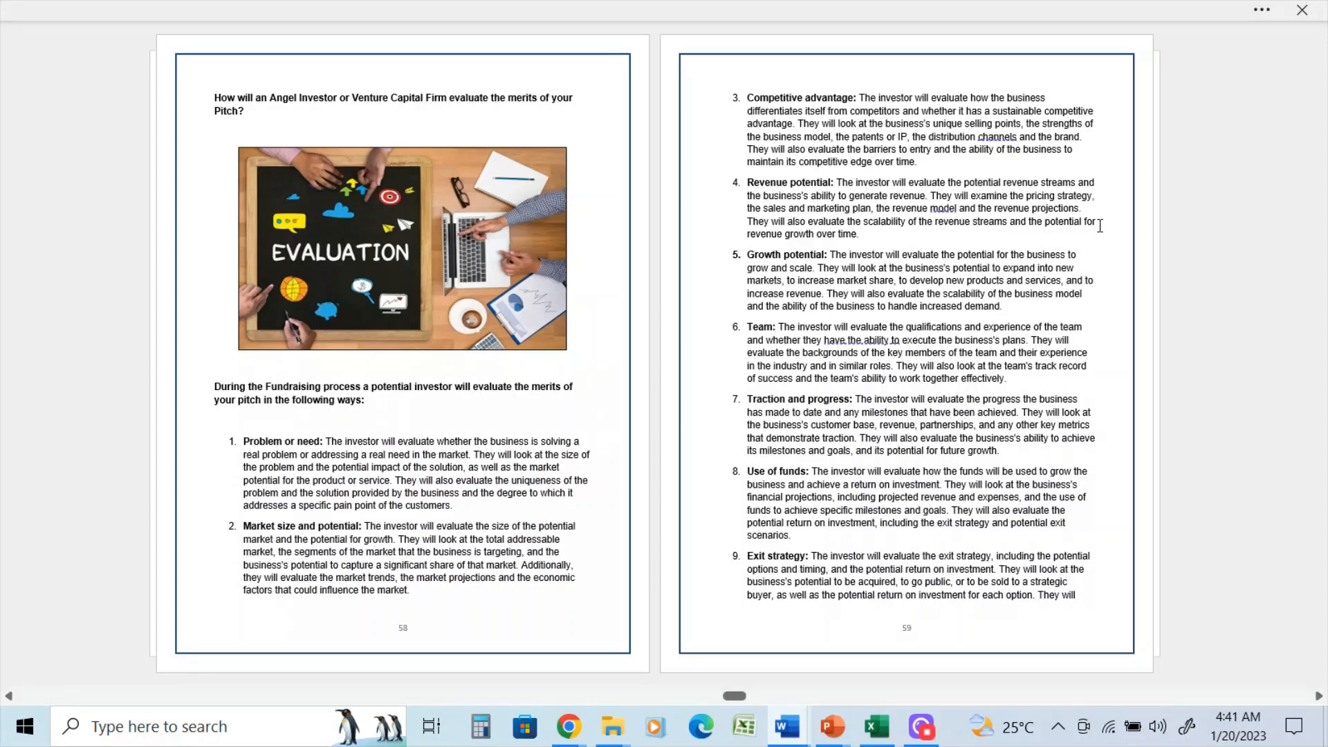
pyautogui.moveTo(1086, 255)
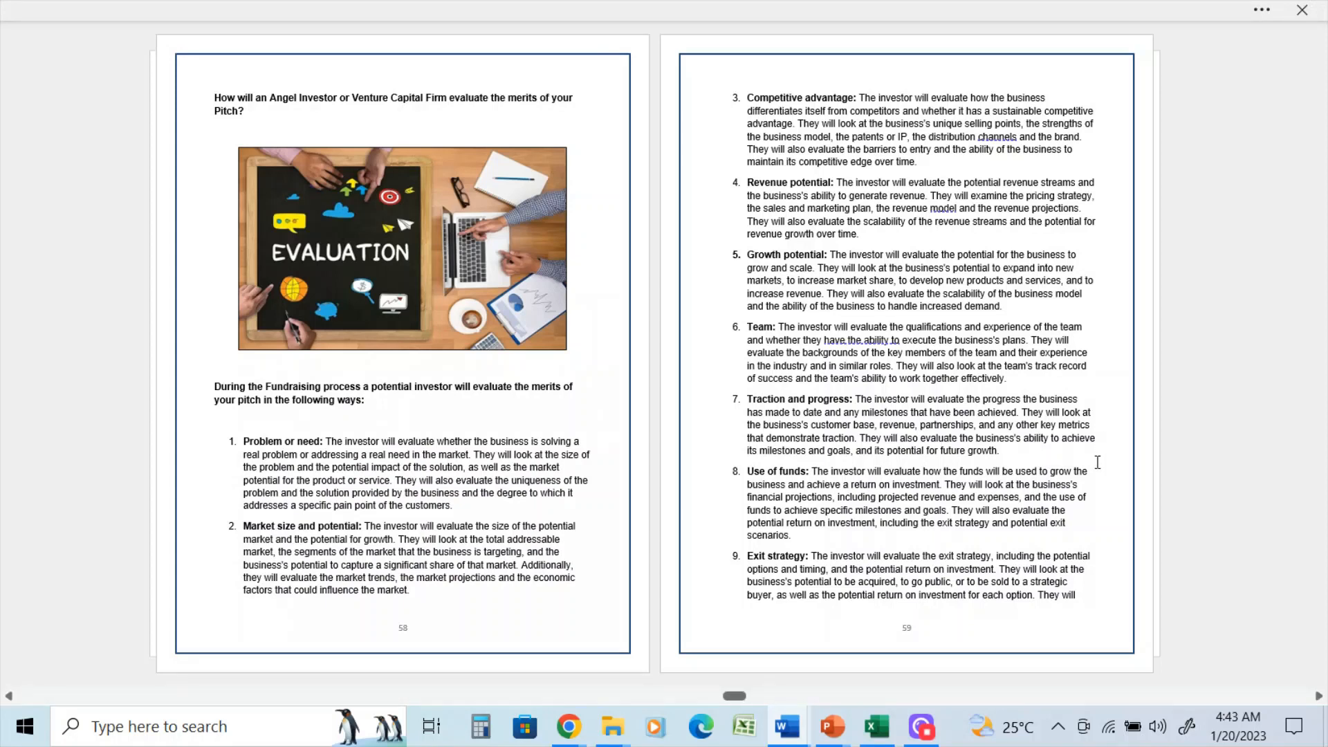
pyautogui.moveTo(1091, 484)
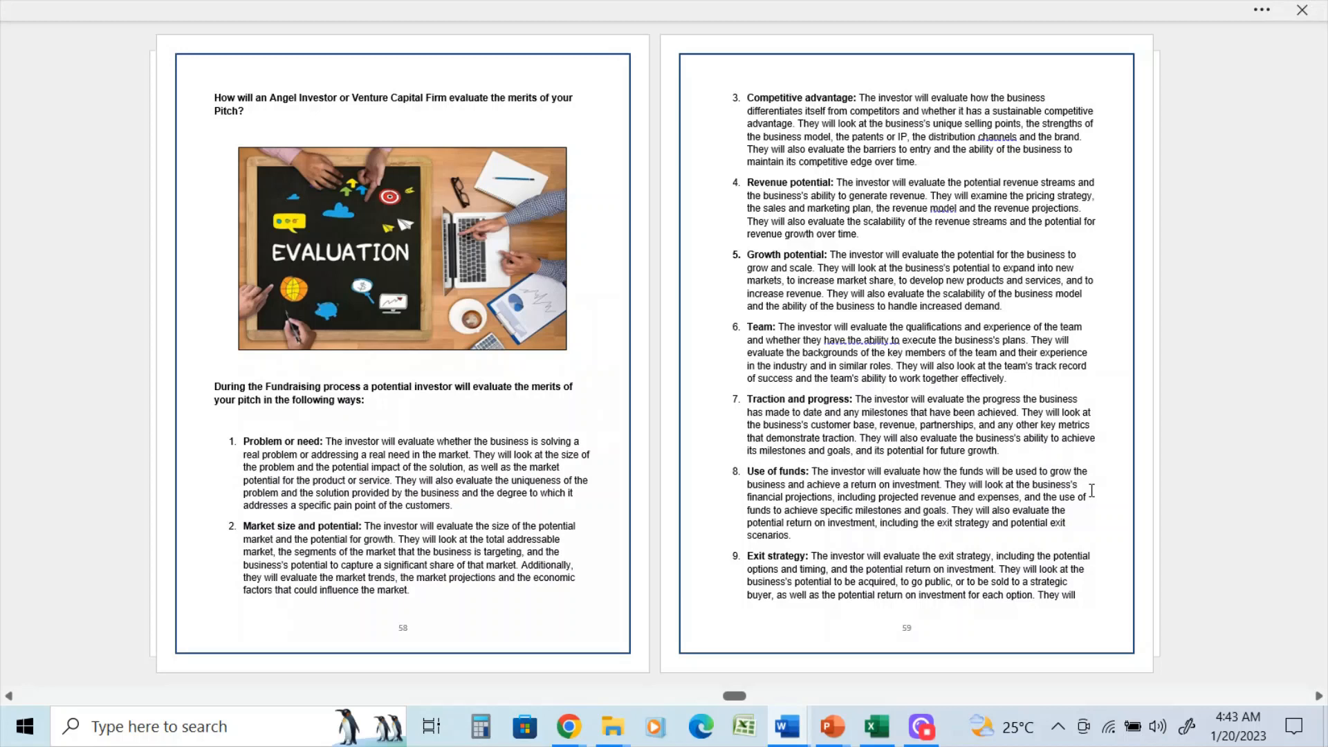
pyautogui.moveTo(1090, 519)
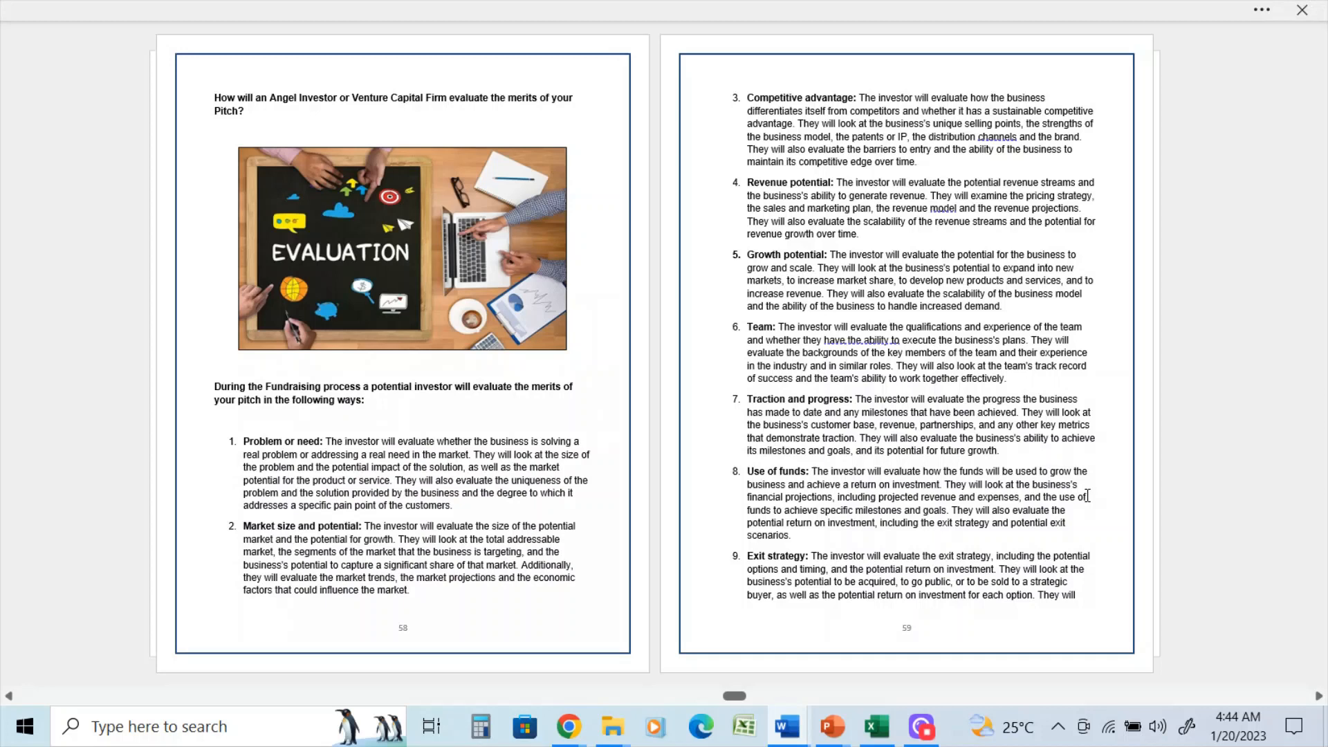
pyautogui.moveTo(1069, 506)
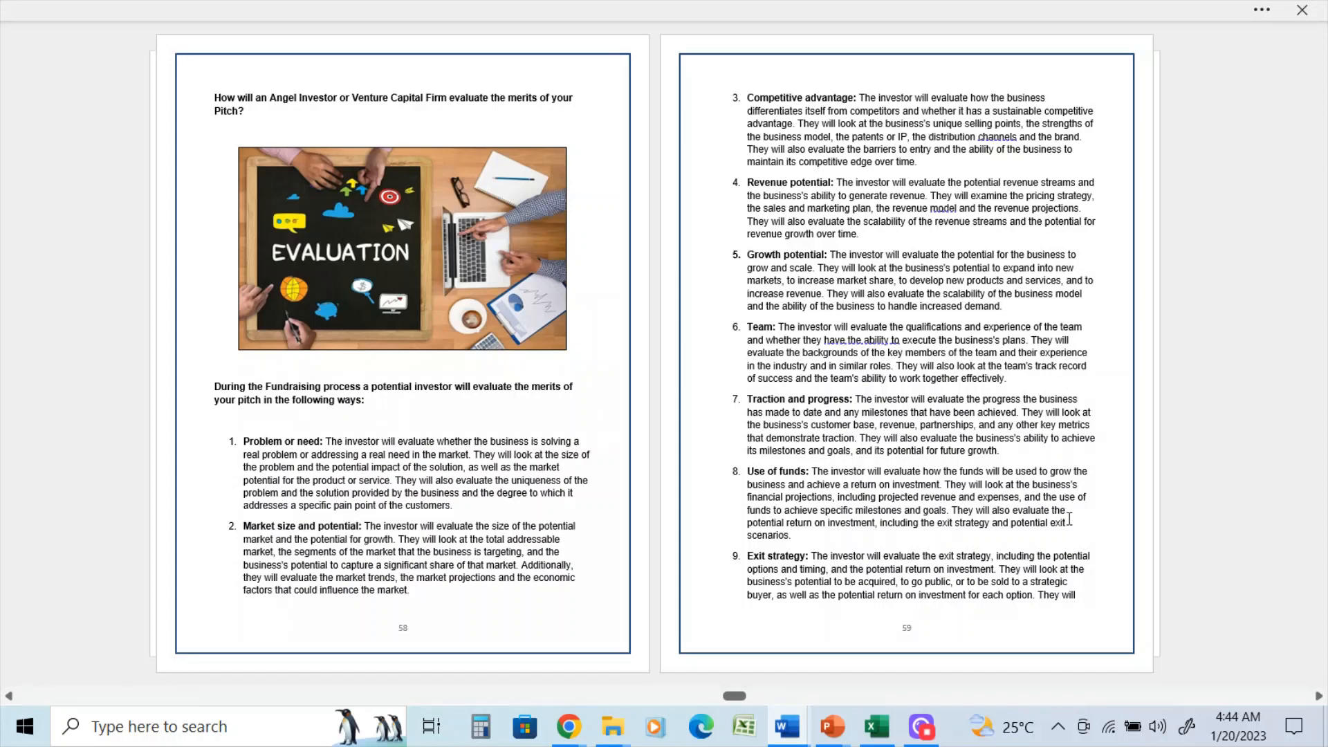
pyautogui.moveTo(1073, 523)
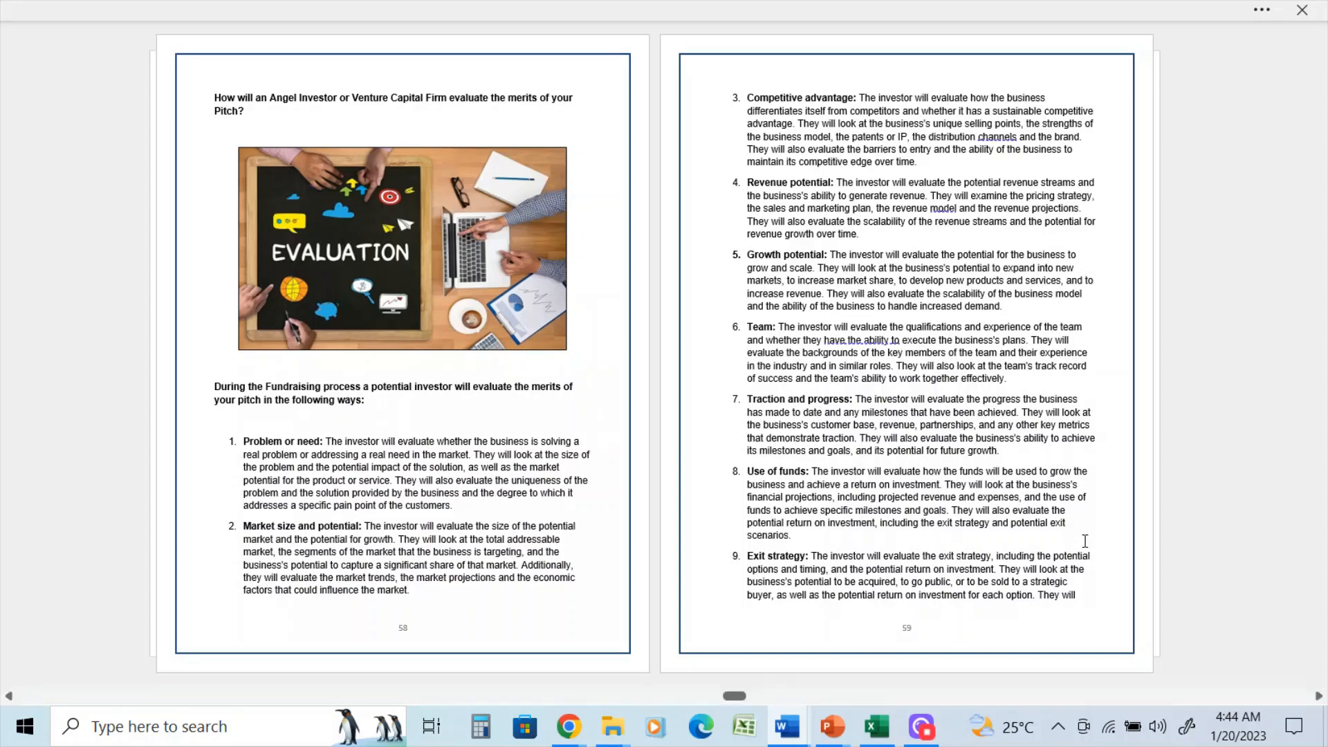
pyautogui.moveTo(1191, 503)
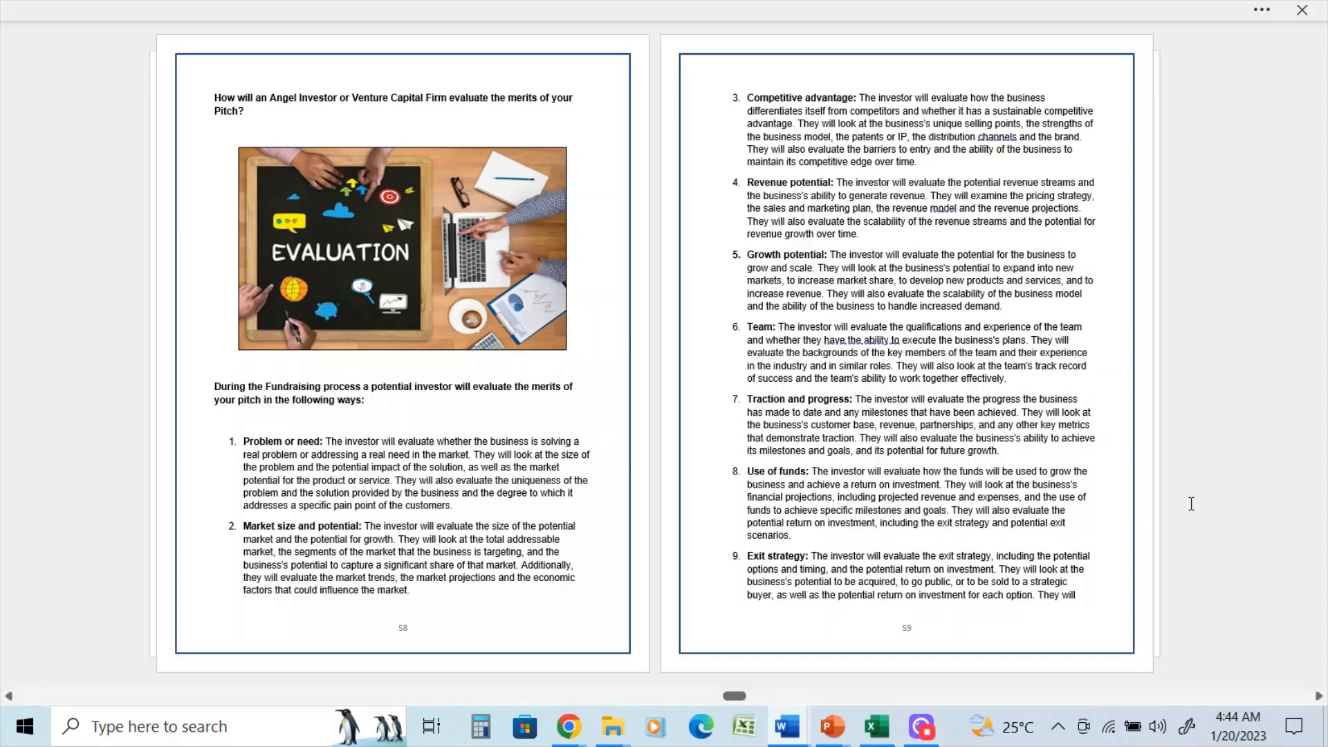
pyautogui.scroll(-3)
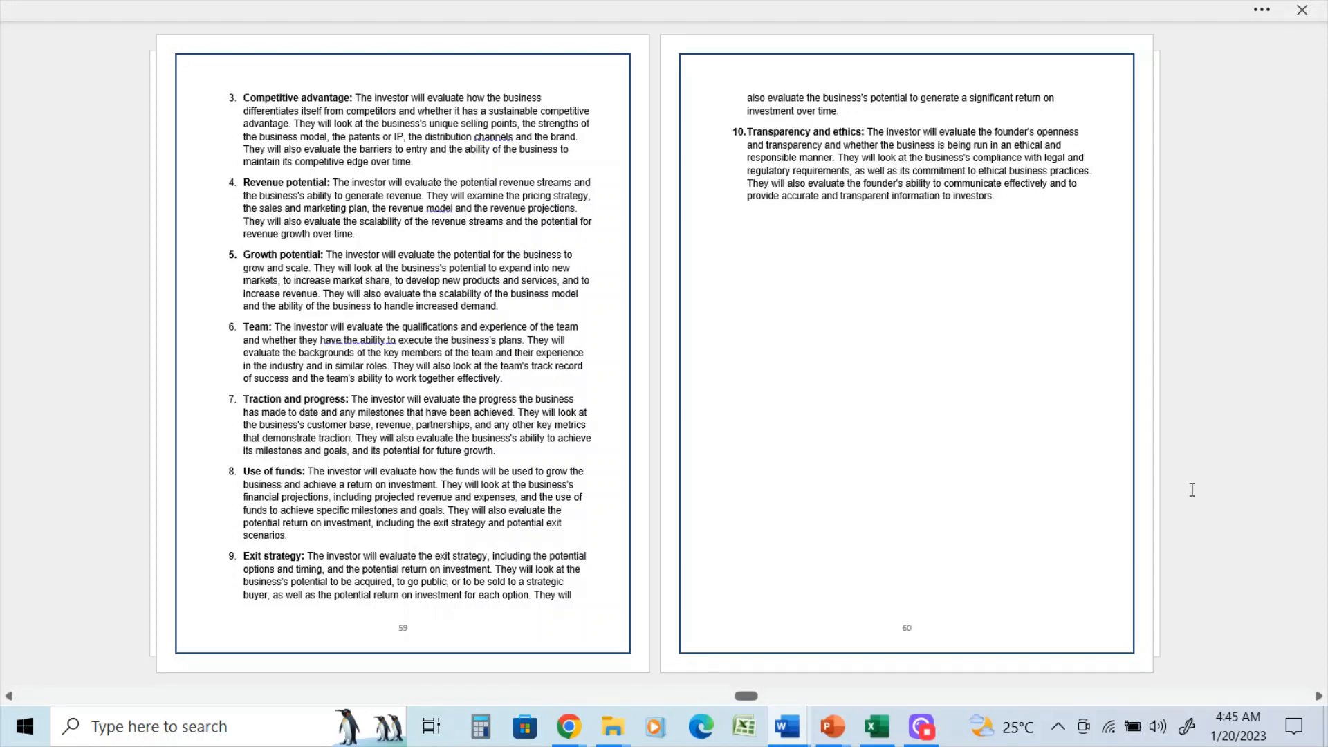
pyautogui.moveTo(1205, 445)
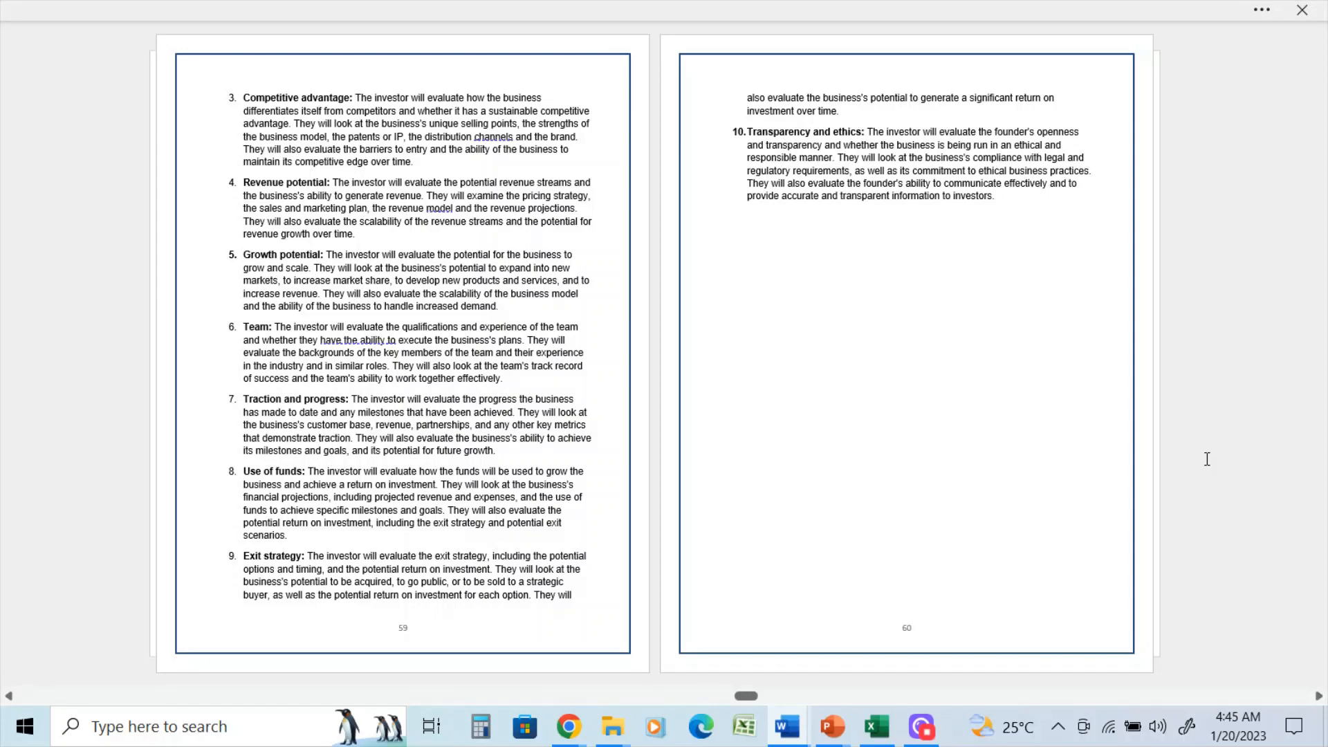
pyautogui.scroll(-3)
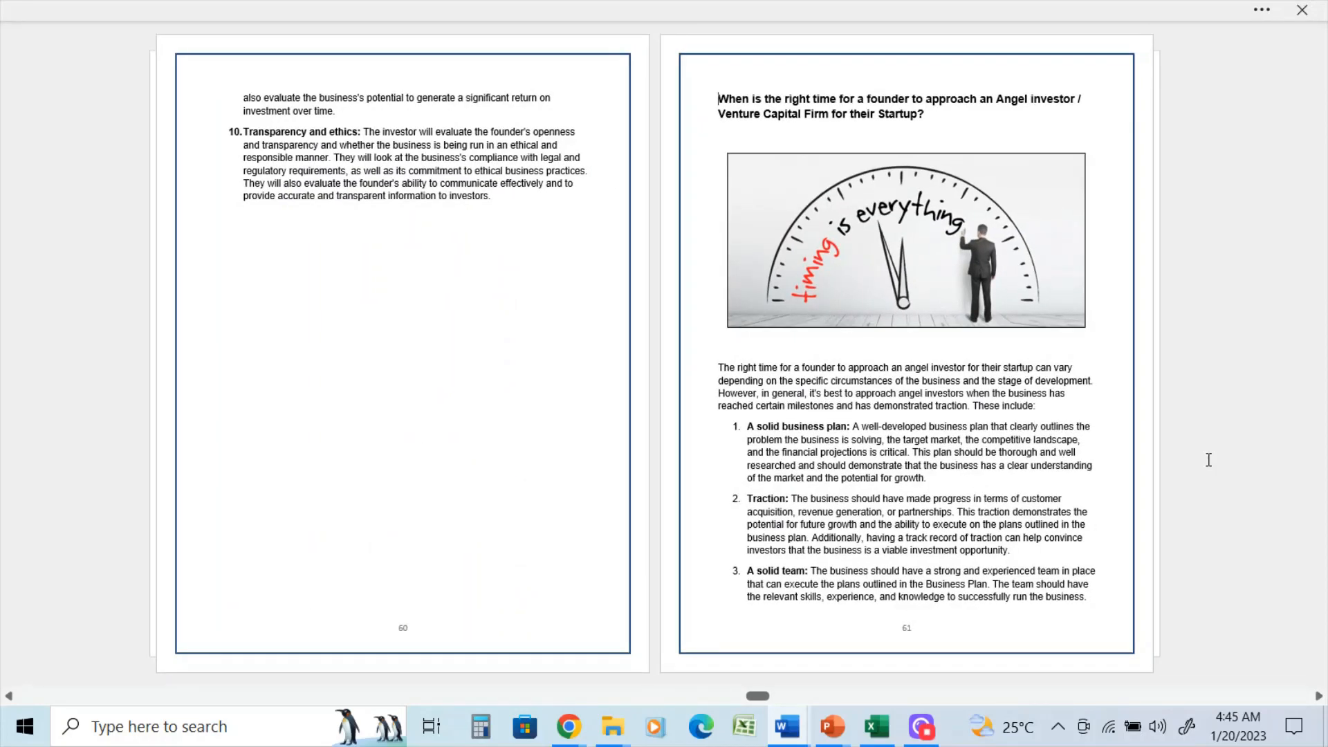